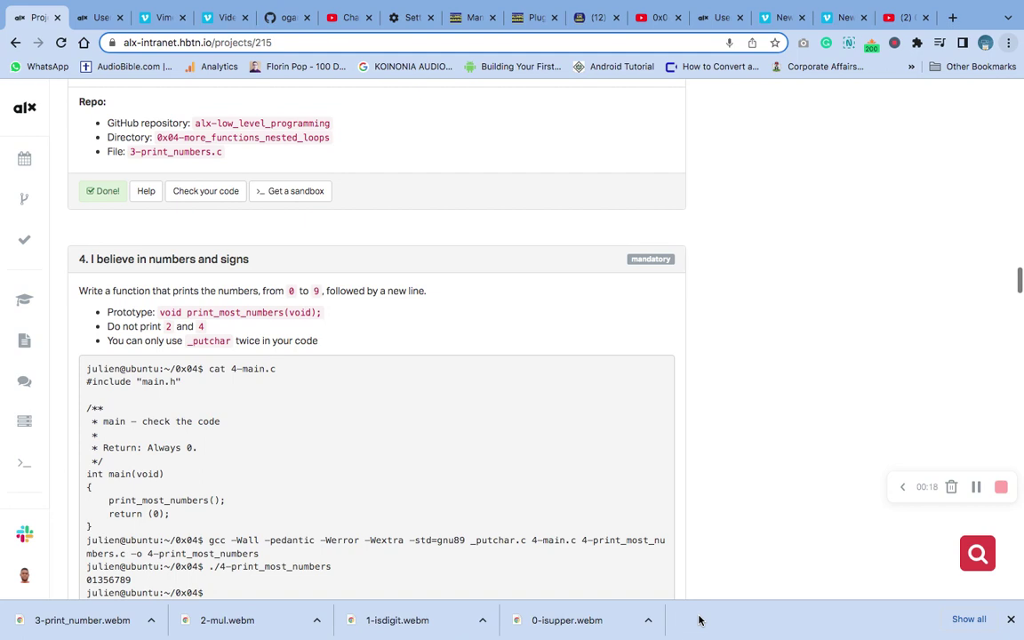
{"action": "mouse_move", "coordinate": [333, 334]}
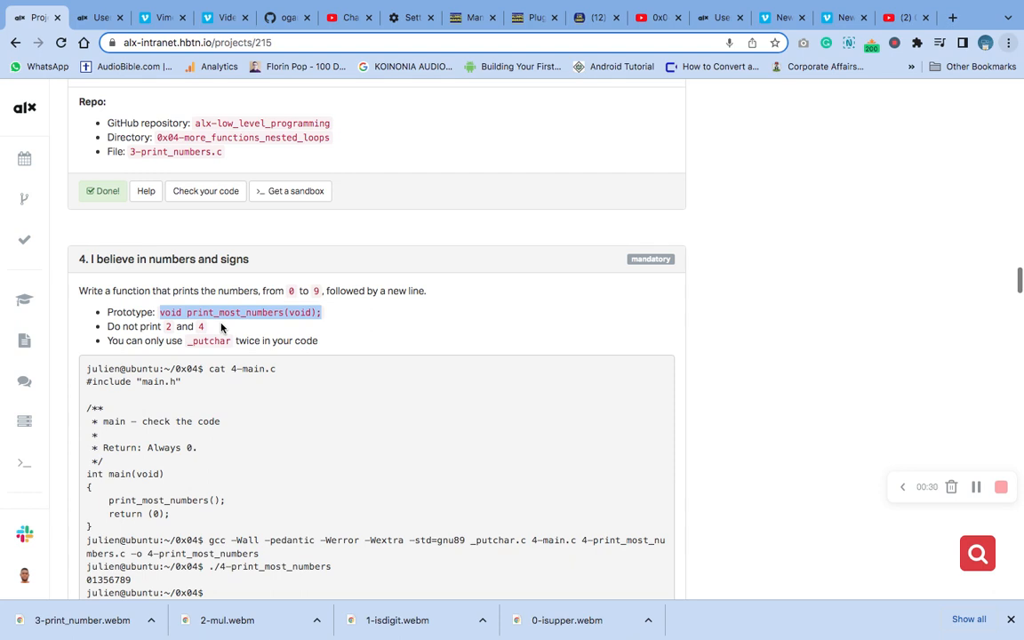
{"action": "mouse_move", "coordinate": [106, 327]}
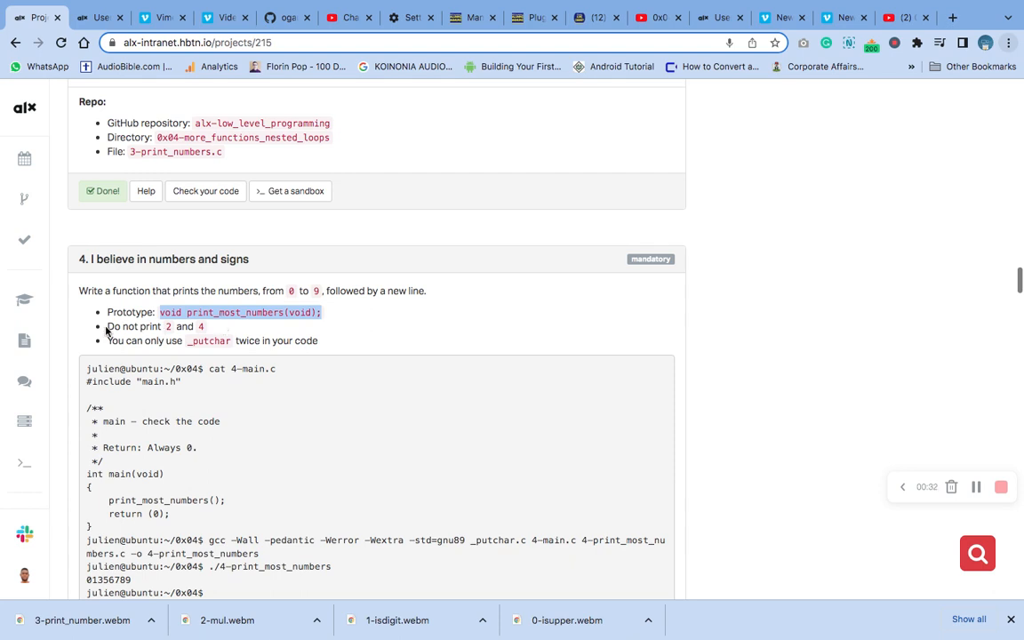
{"action": "mouse_move", "coordinate": [159, 332]}
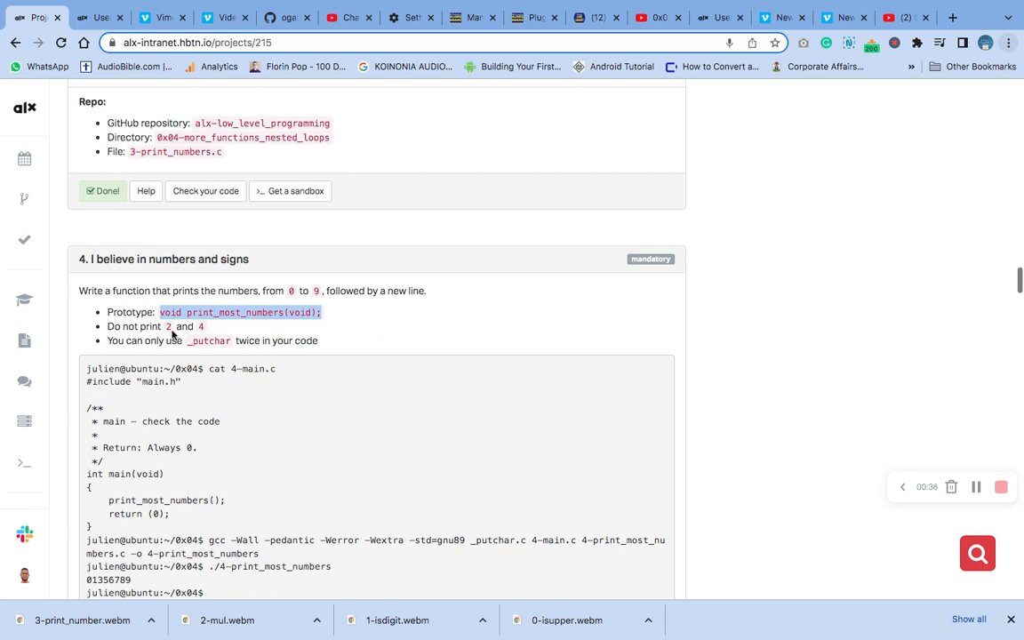
{"action": "mouse_move", "coordinate": [138, 334]}
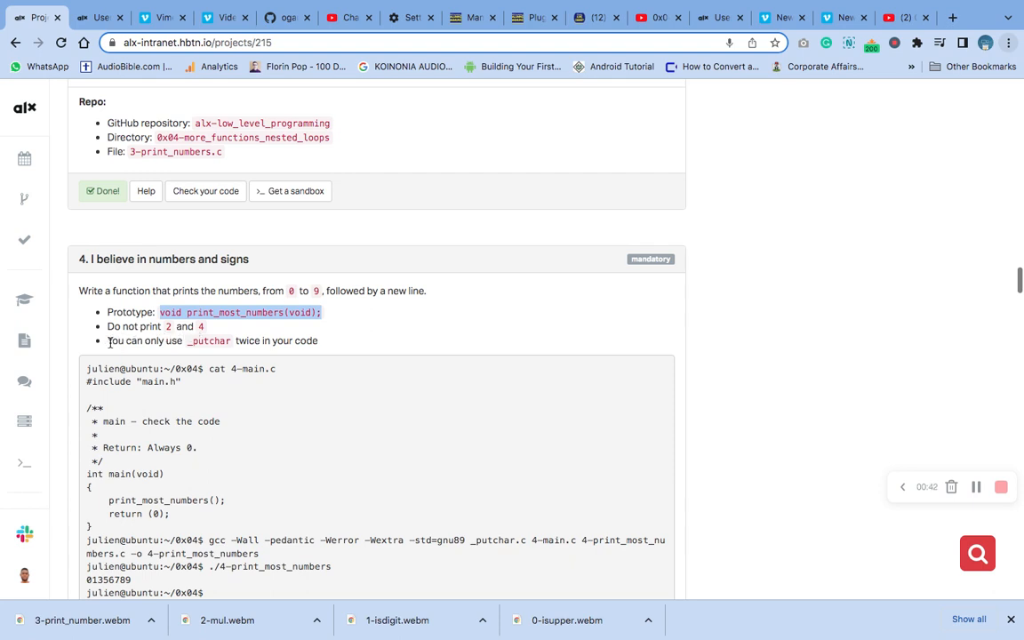
{"action": "mouse_move", "coordinate": [251, 343]}
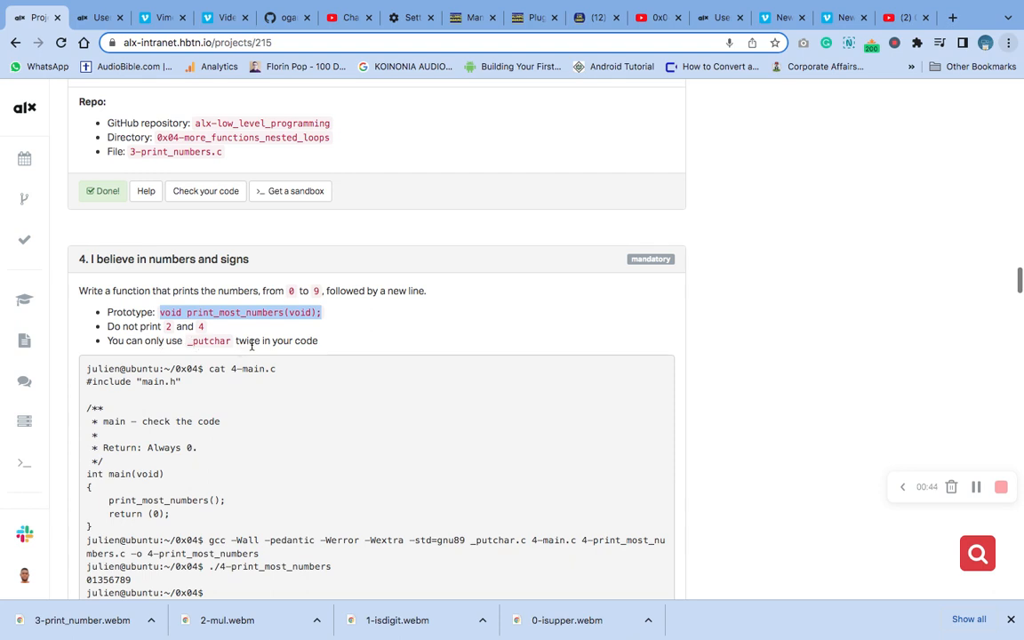
{"action": "mouse_move", "coordinate": [284, 360]}
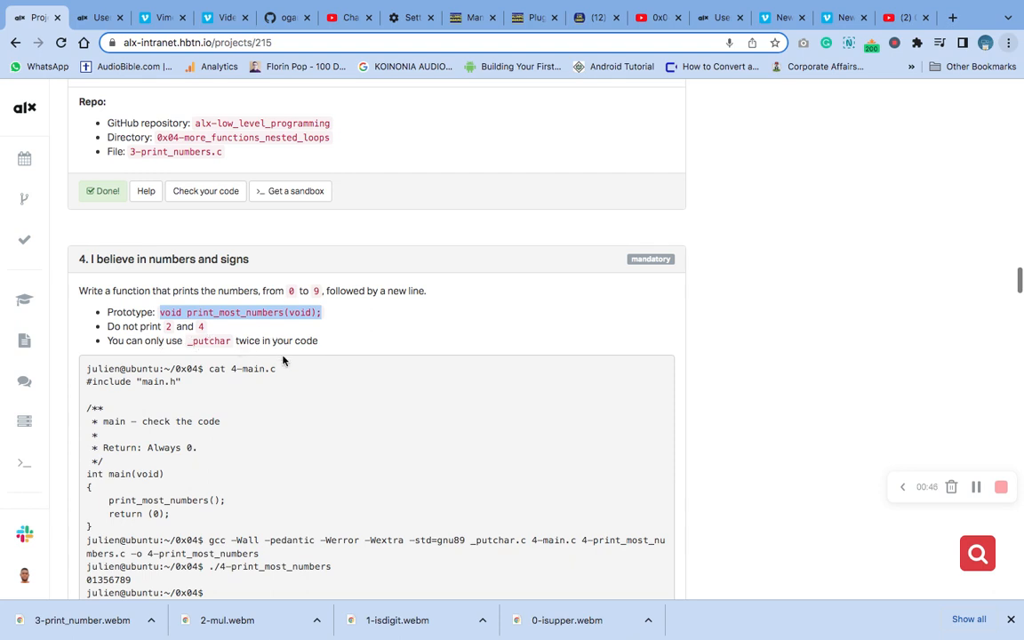
In the web terminal, write a loop printing 0–9 except 2 and 4 in 4-print_most_numbers.c and save
{"action": "scroll", "scroll_direction": "down", "scroll_amount": 3}
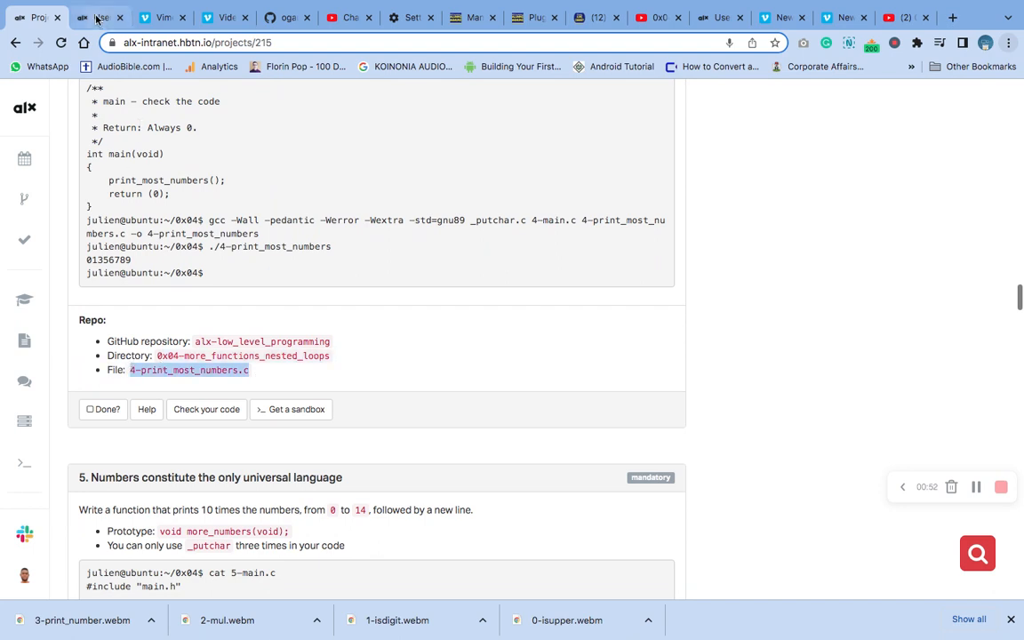
{"action": "left_click", "coordinate": [98, 16]}
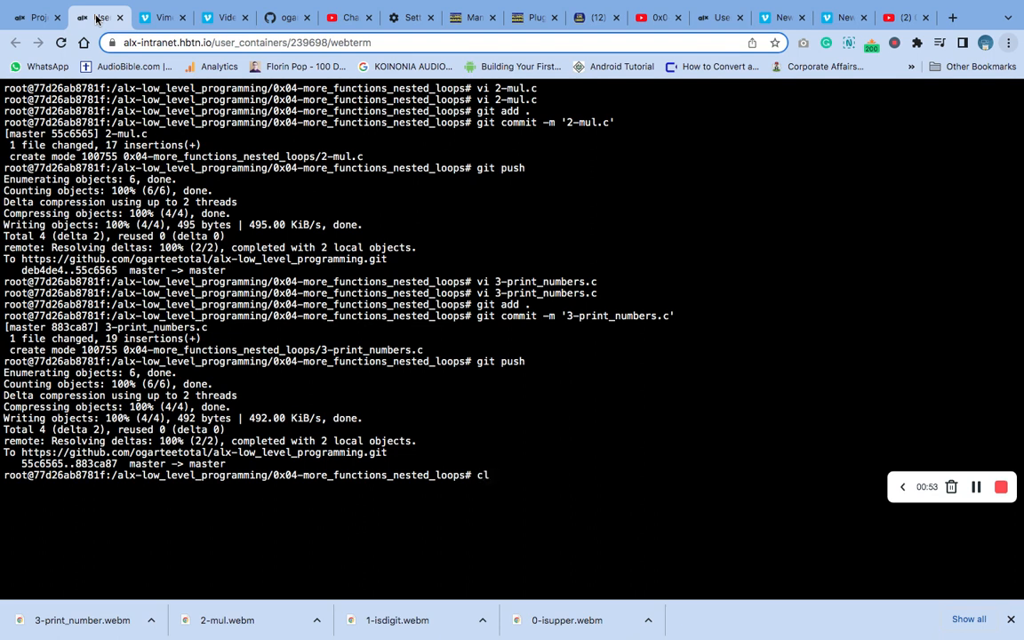
{"action": "type", "text": "ear"}
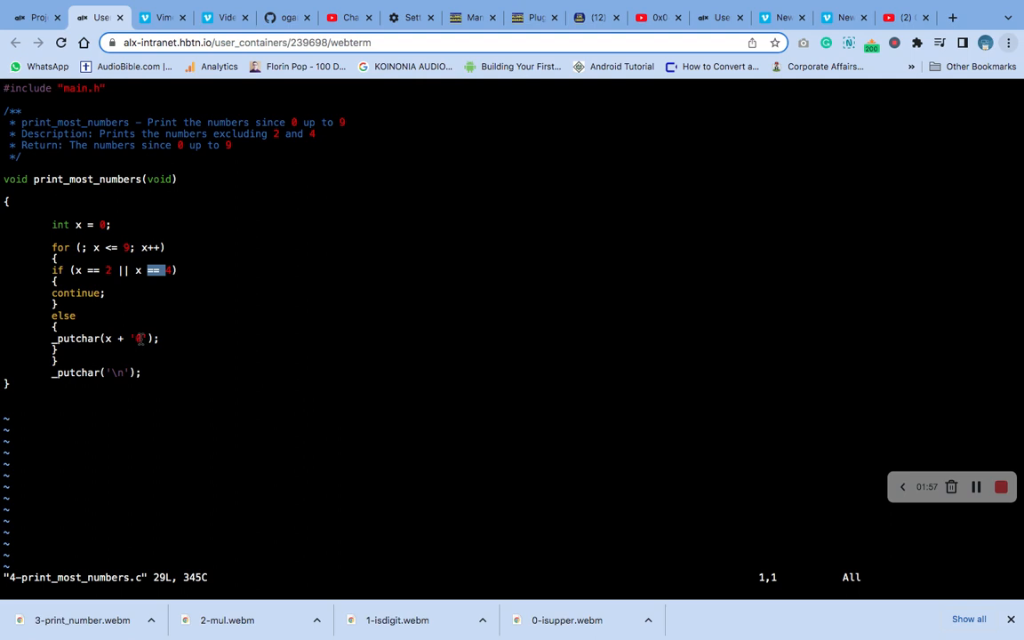
{"action": "mouse_move", "coordinate": [136, 355]}
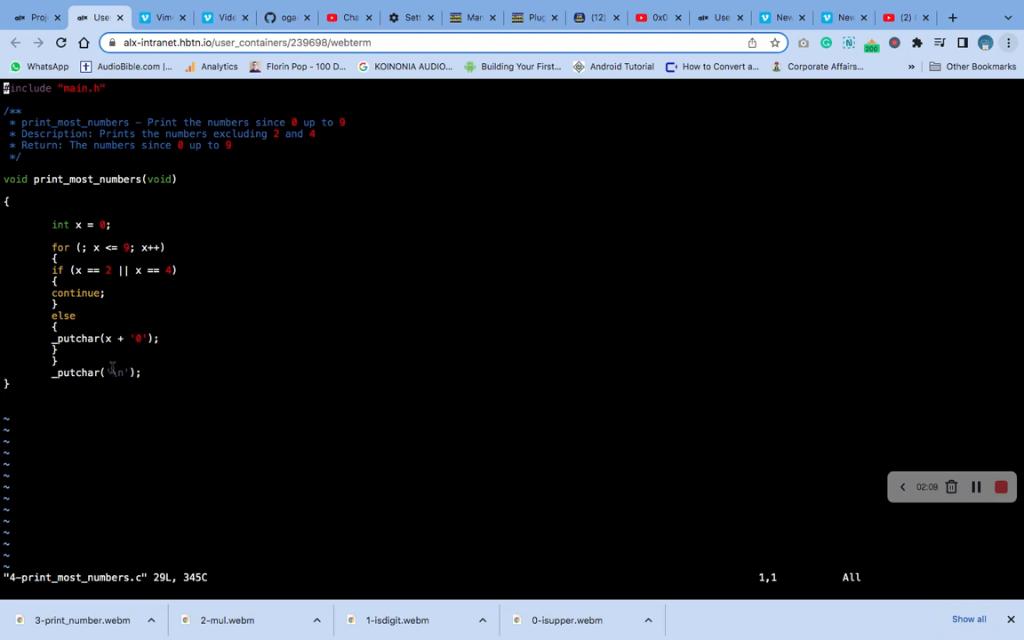
{"action": "type", "text": ":x"}
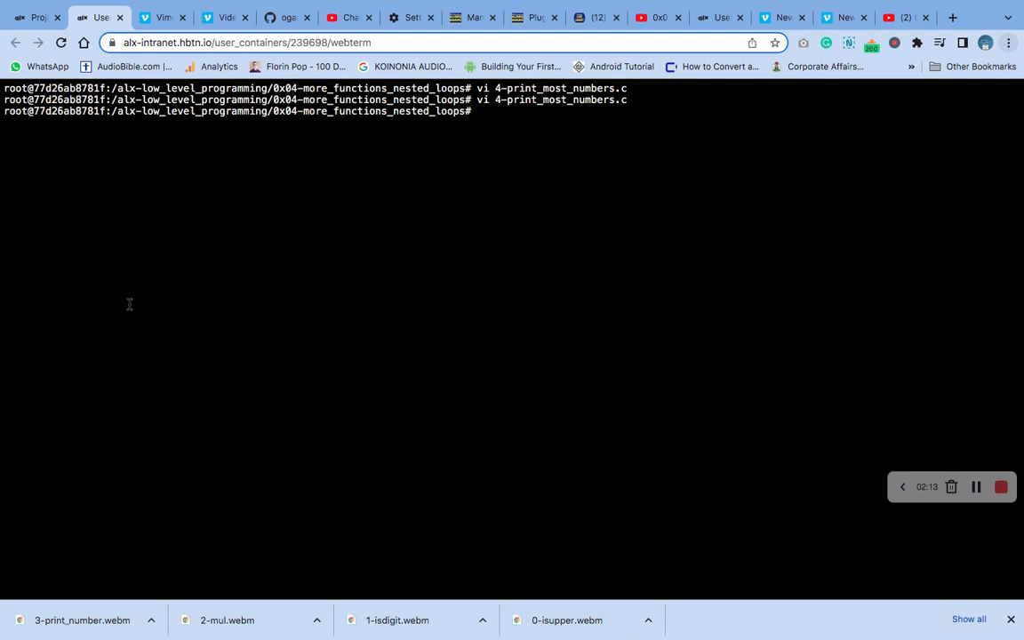
Stage all changes, commit with message '4-print_most_numbers.c', and push to the remote
{"action": "type", "text": "git"}
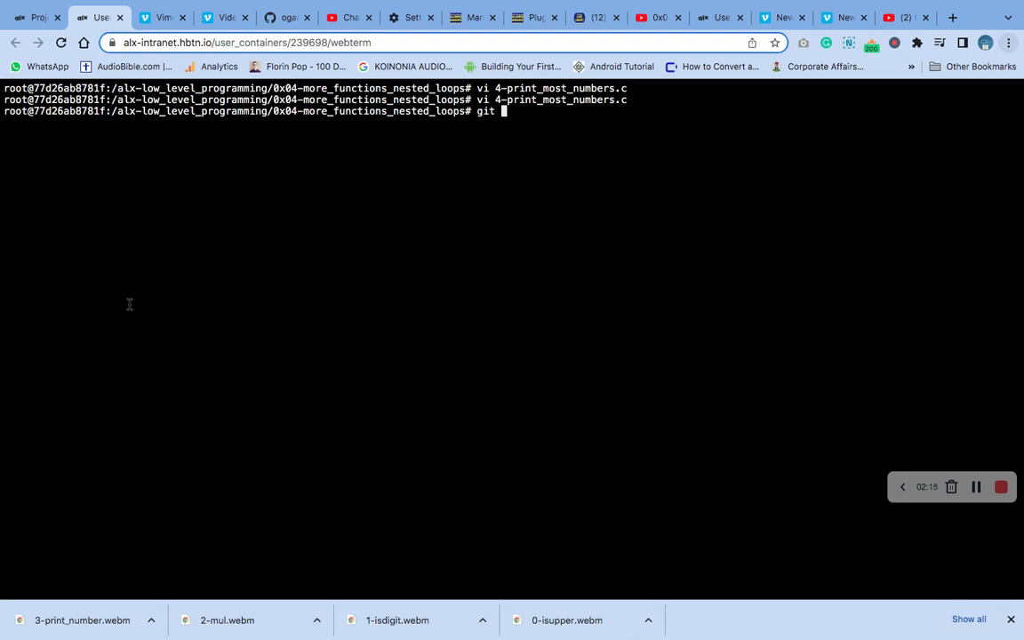
{"action": "type", "text": "add ."}
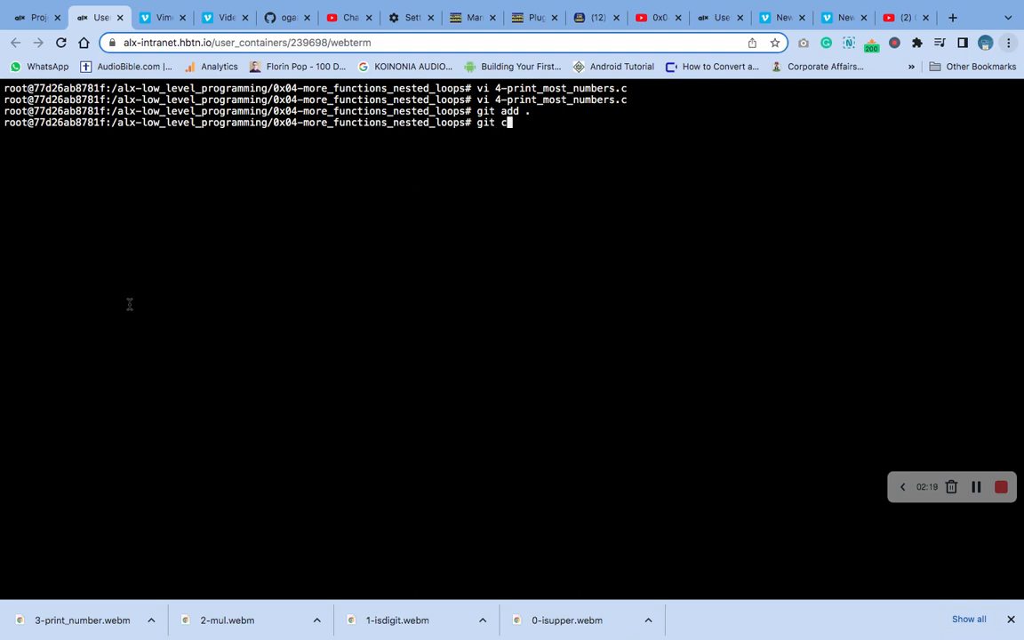
{"action": "type", "text": "ommit"}
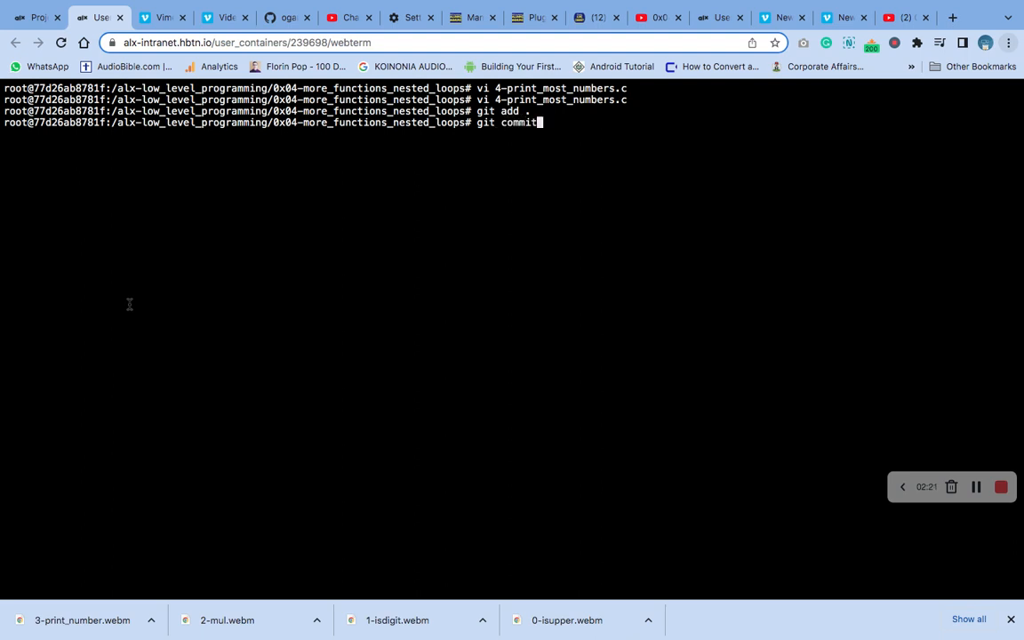
{"action": "type", "text": "-m"}
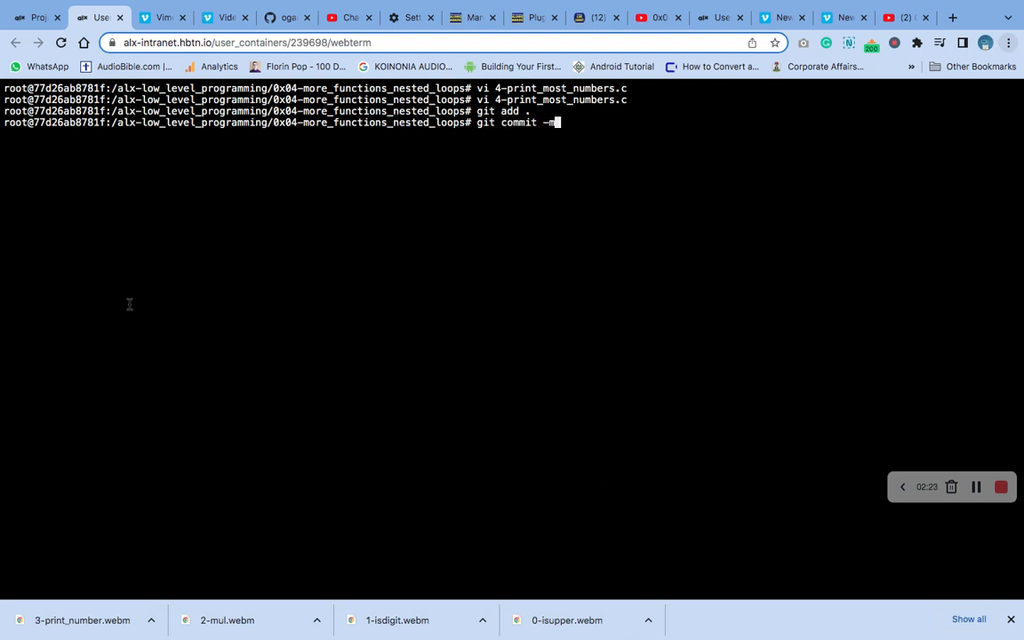
{"action": "type", "text": "'"}
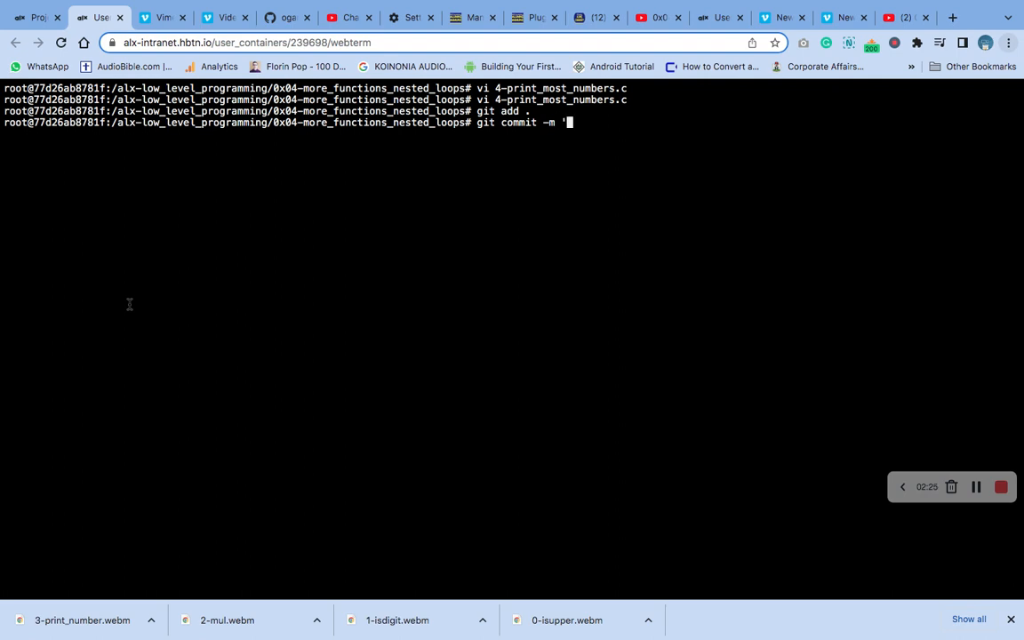
{"action": "type", "text": "4-print_most_numbers.c'"}
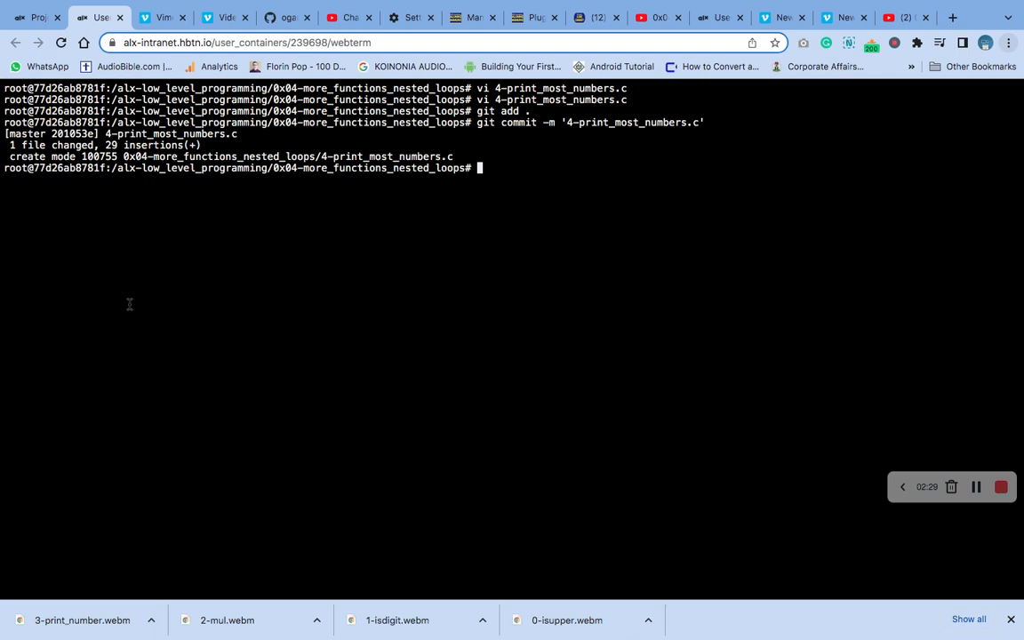
{"action": "type", "text": "git p"}
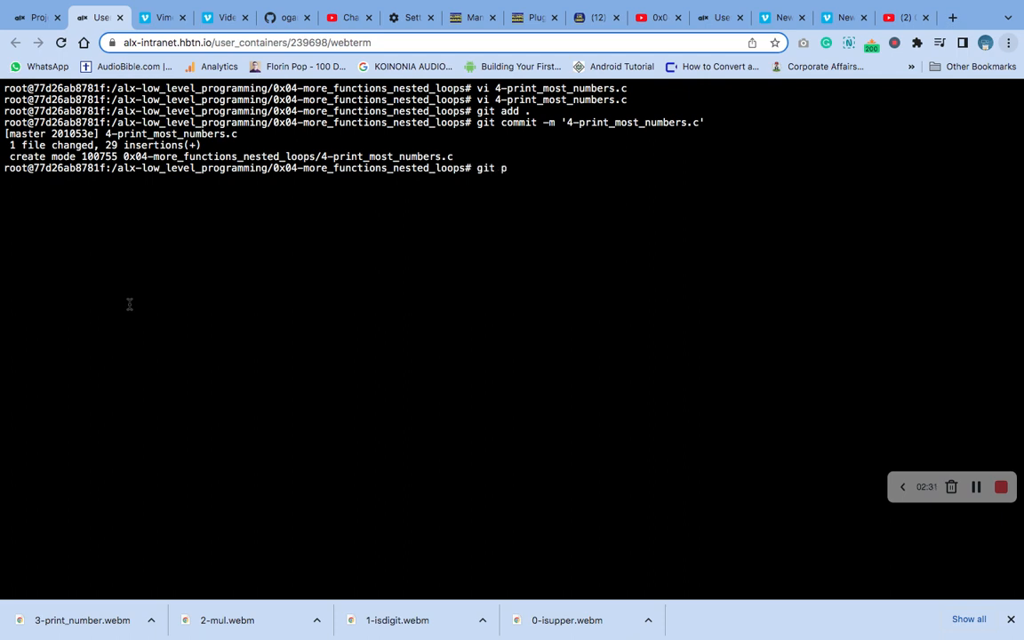
{"action": "type", "text": "ush"}
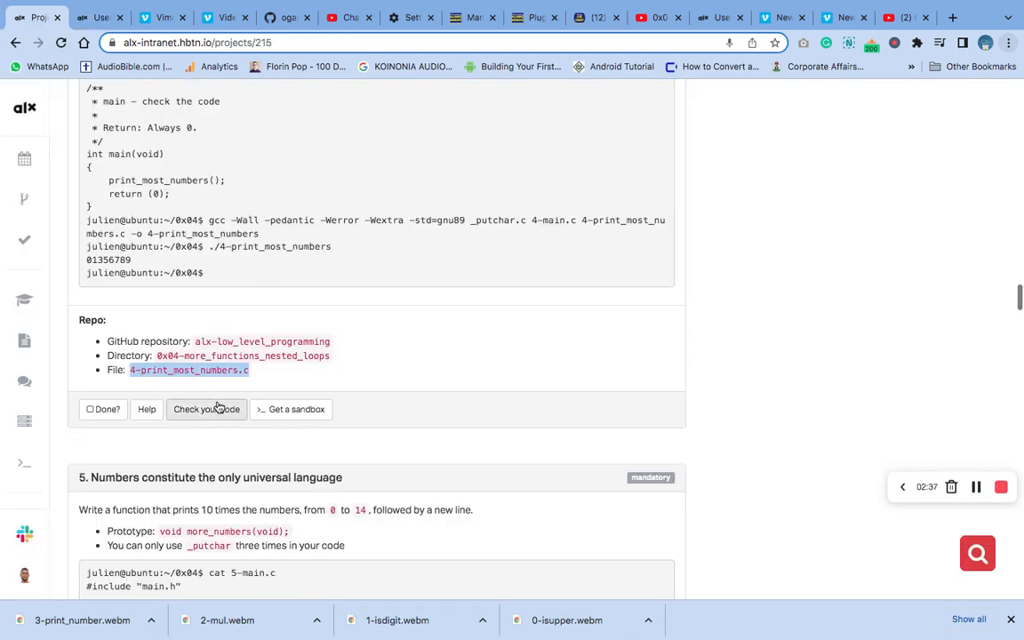
Start a new task 4 code check run so all seven checks pass
{"action": "left_click", "coordinate": [206, 408]}
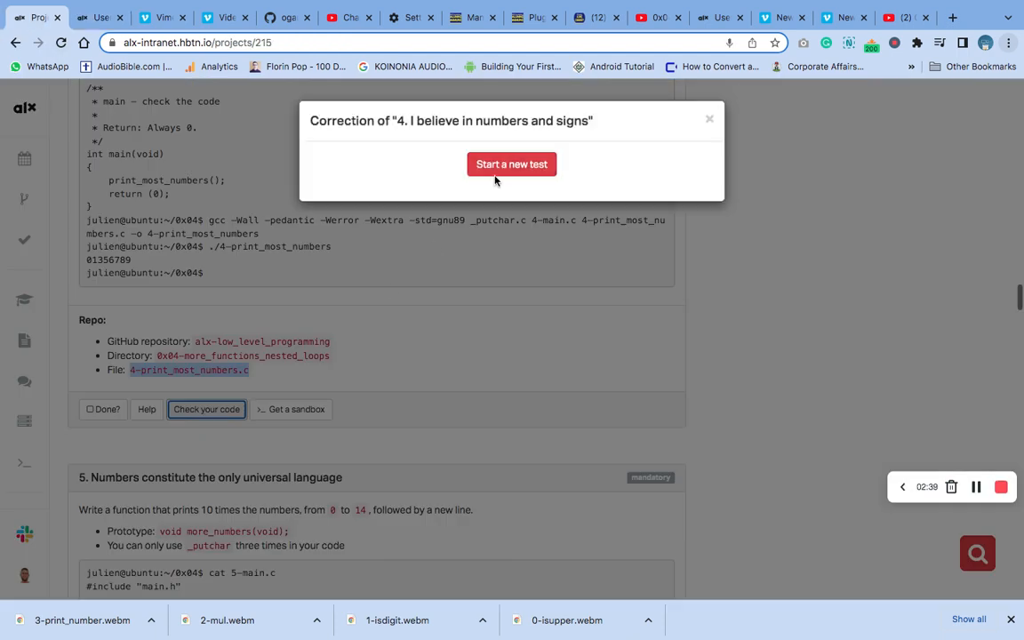
{"action": "left_click", "coordinate": [511, 163]}
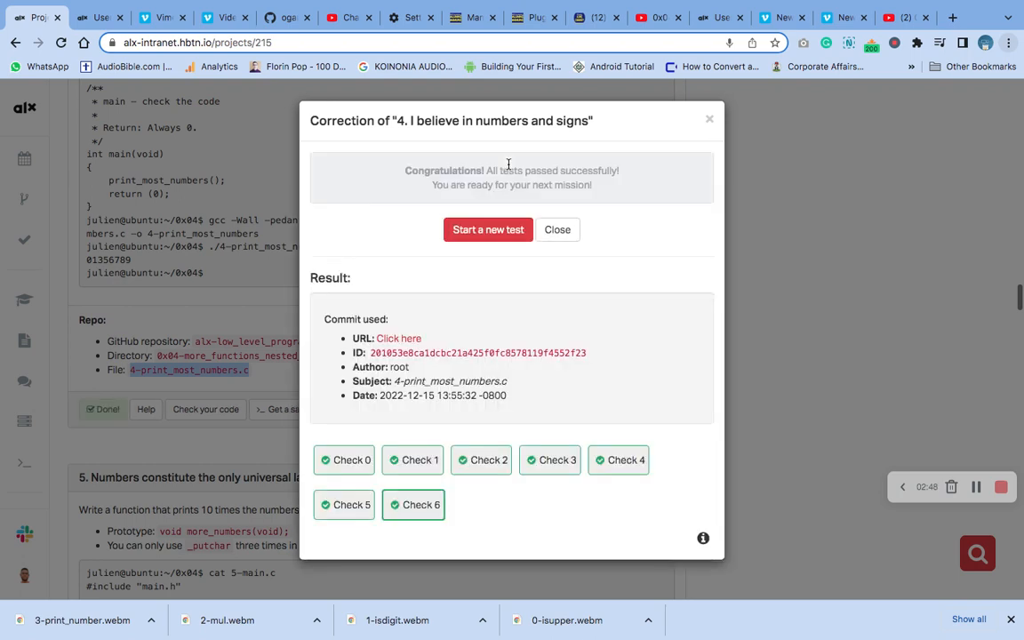
{"action": "mouse_move", "coordinate": [557, 229]}
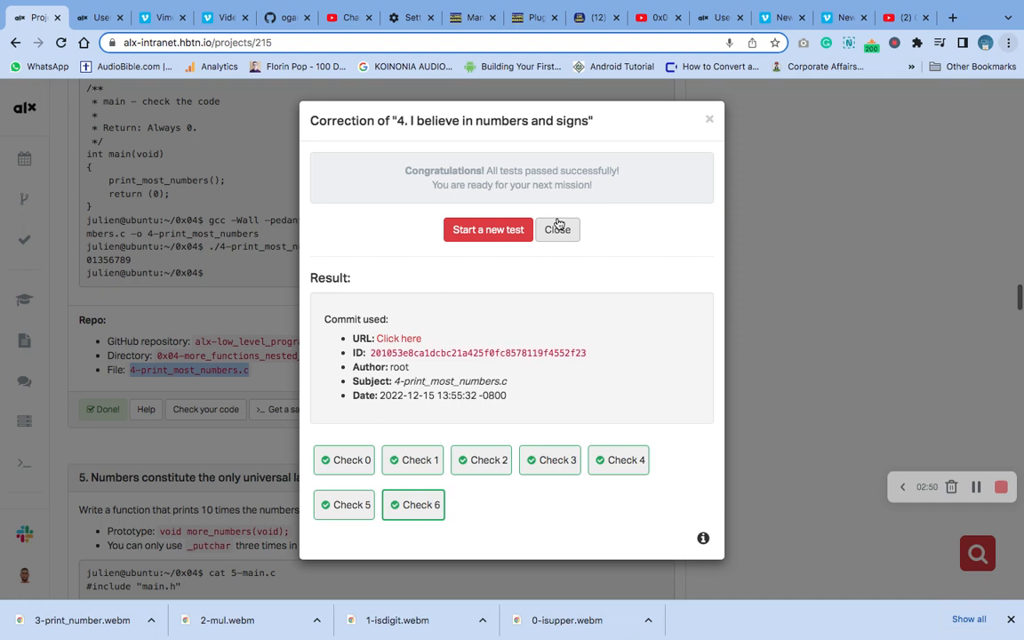